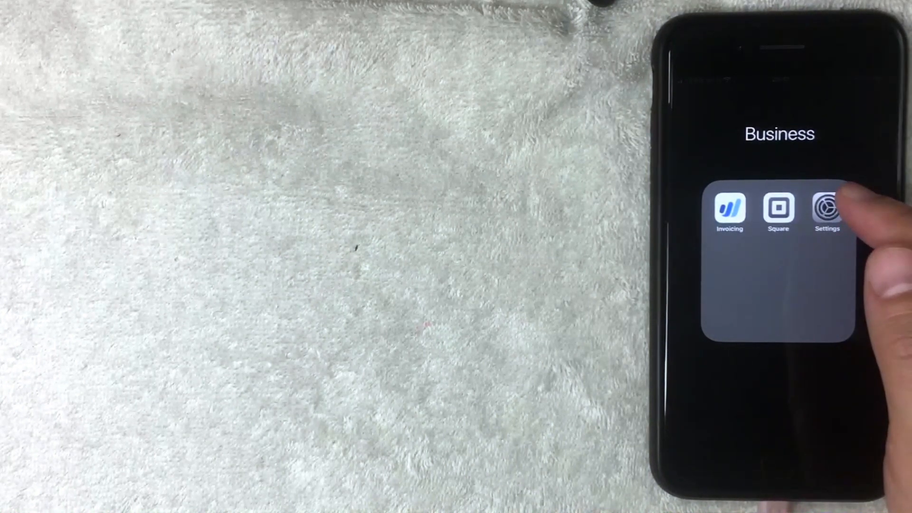
Launch Settings from the Business folder on the Home Screen
left_click(827, 209)
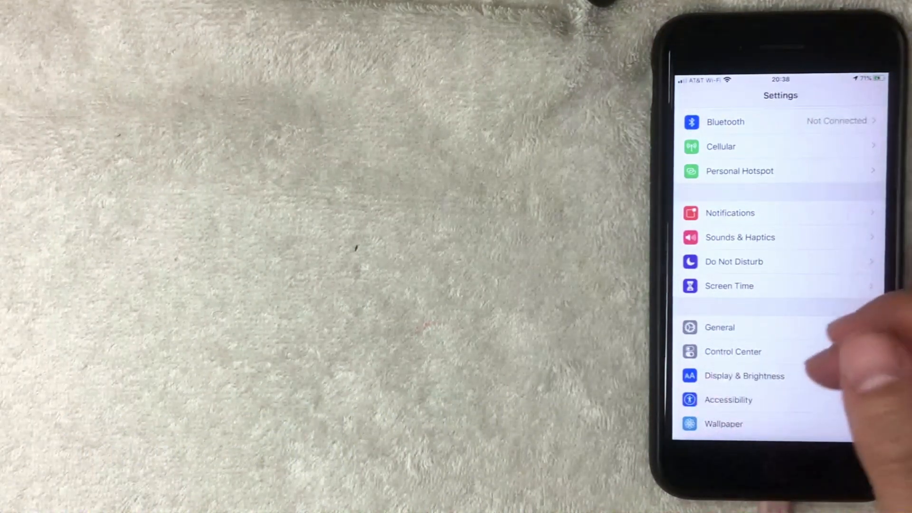
Scroll the Settings list down to reveal Wallet & Apple Pay
scroll("down", 3)
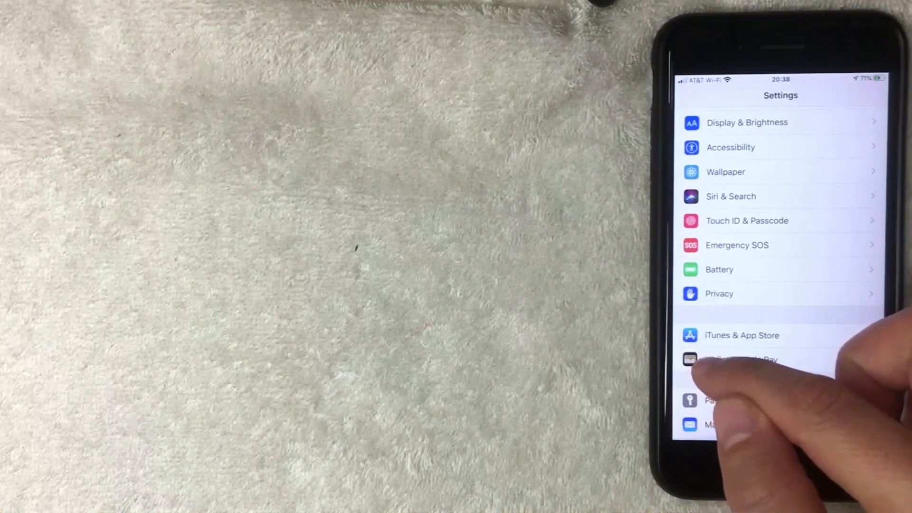
Go into Wallet & Apple Pay and switch the Apple Cash toggle off
left_click(742, 359)
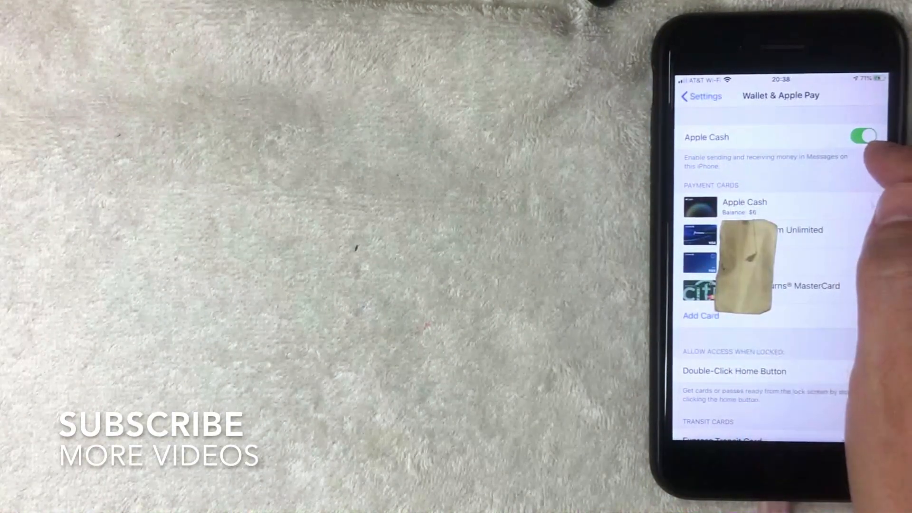
left_click(863, 137)
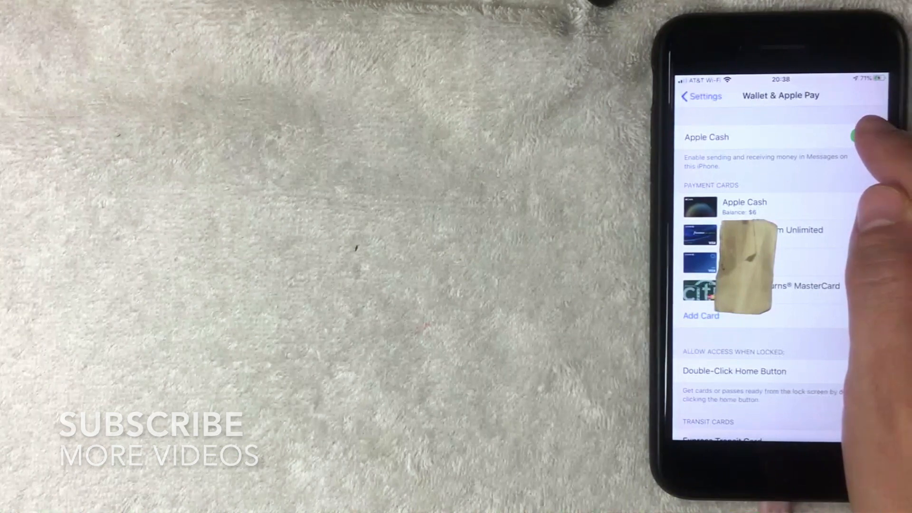